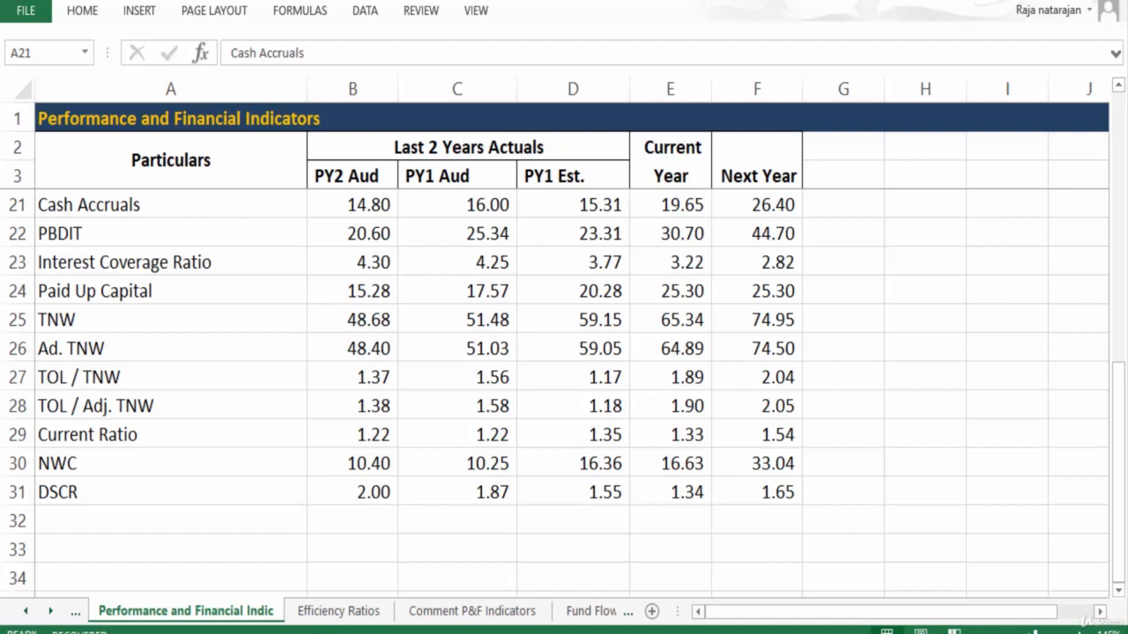
mouse_move(539, 365)
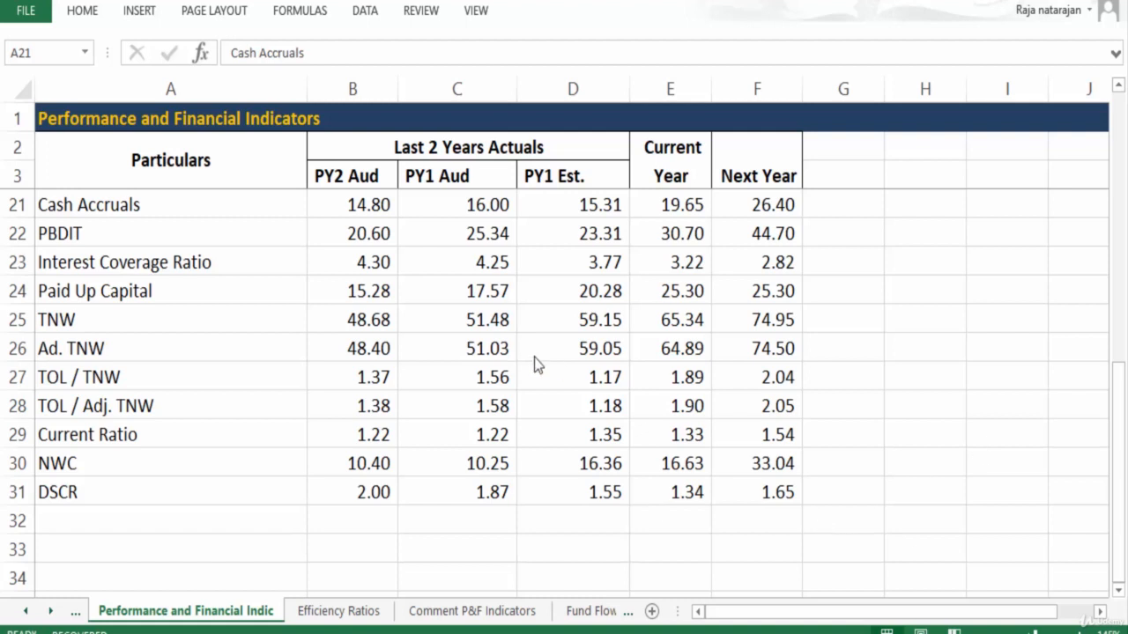
Review the Cash Accruals values for PY2 Aud, PY1, Current Year and Next Year.
left_click(171, 204)
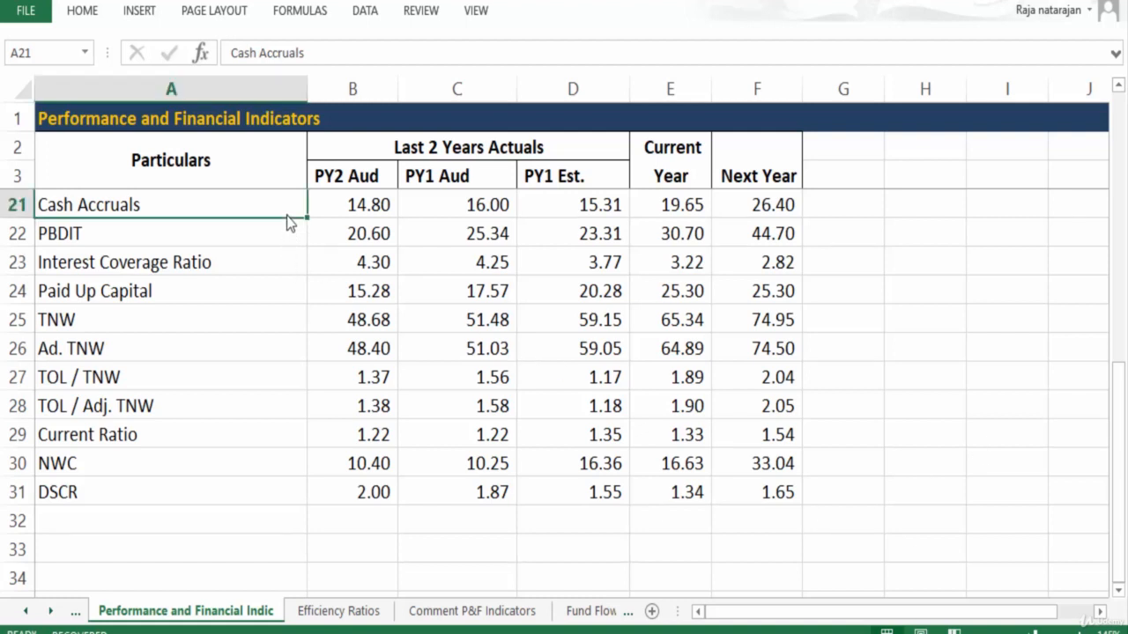
left_click(351, 205)
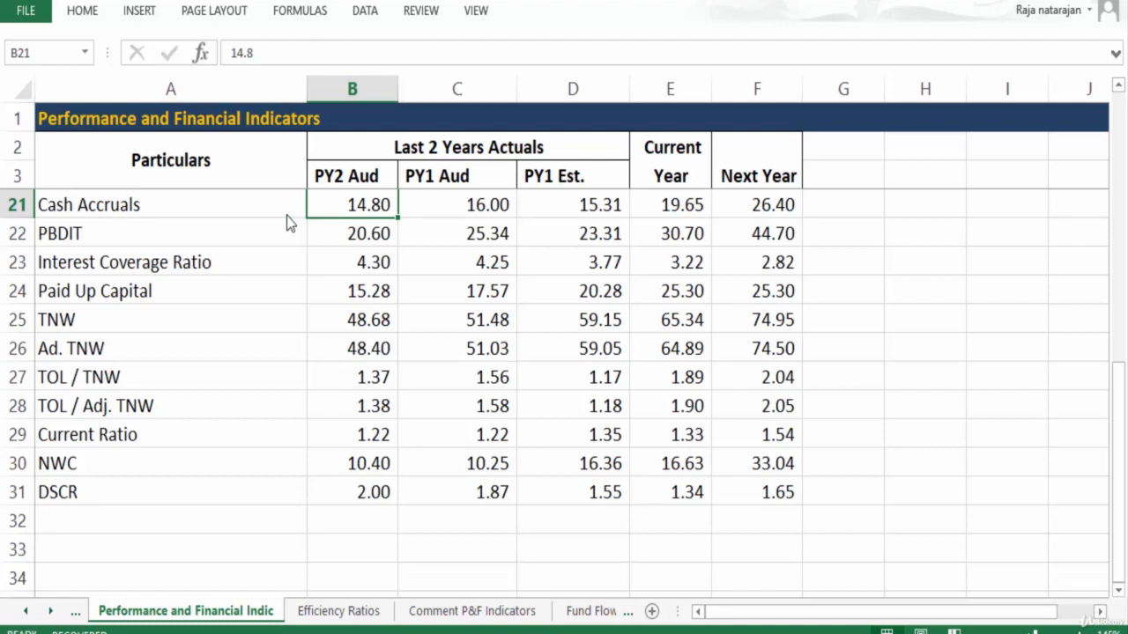
left_click(456, 204)
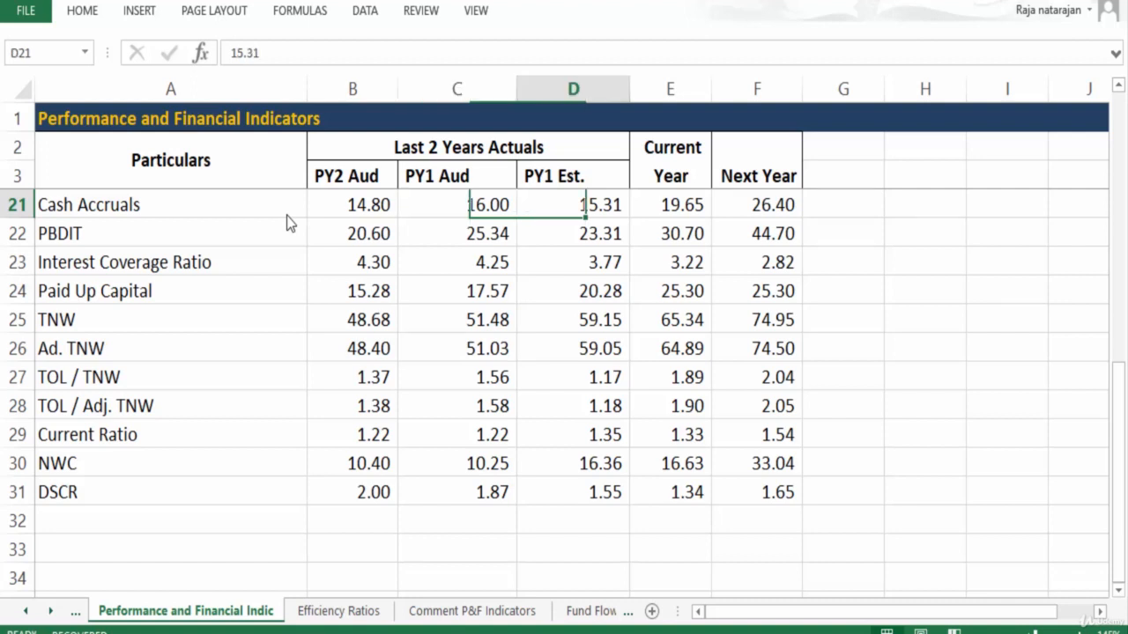
left_click(457, 204)
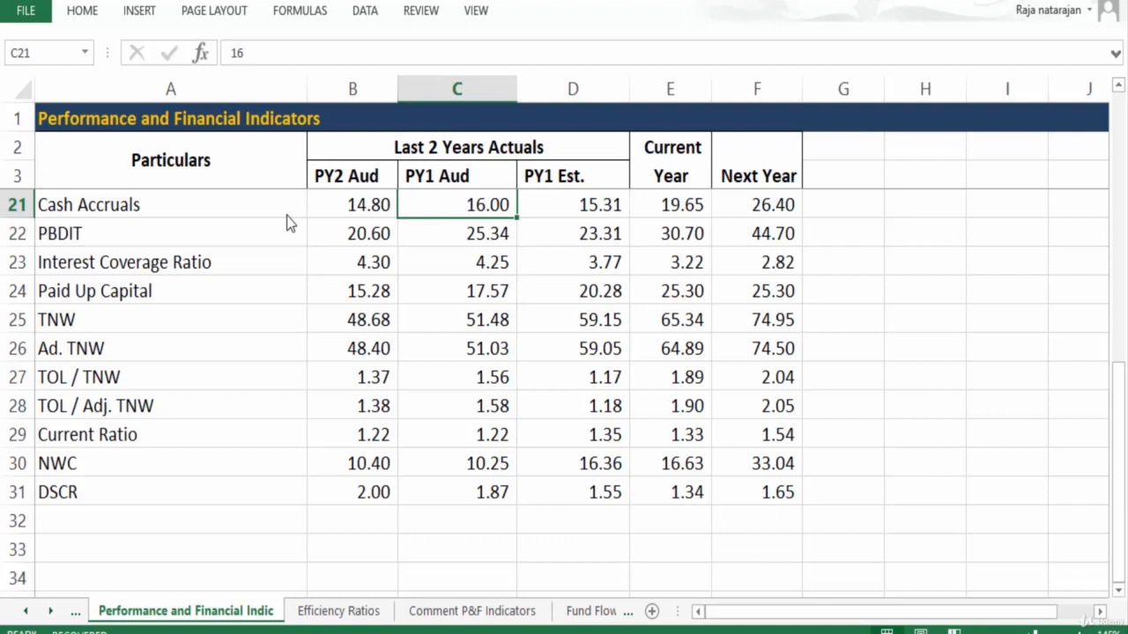
left_click(670, 205)
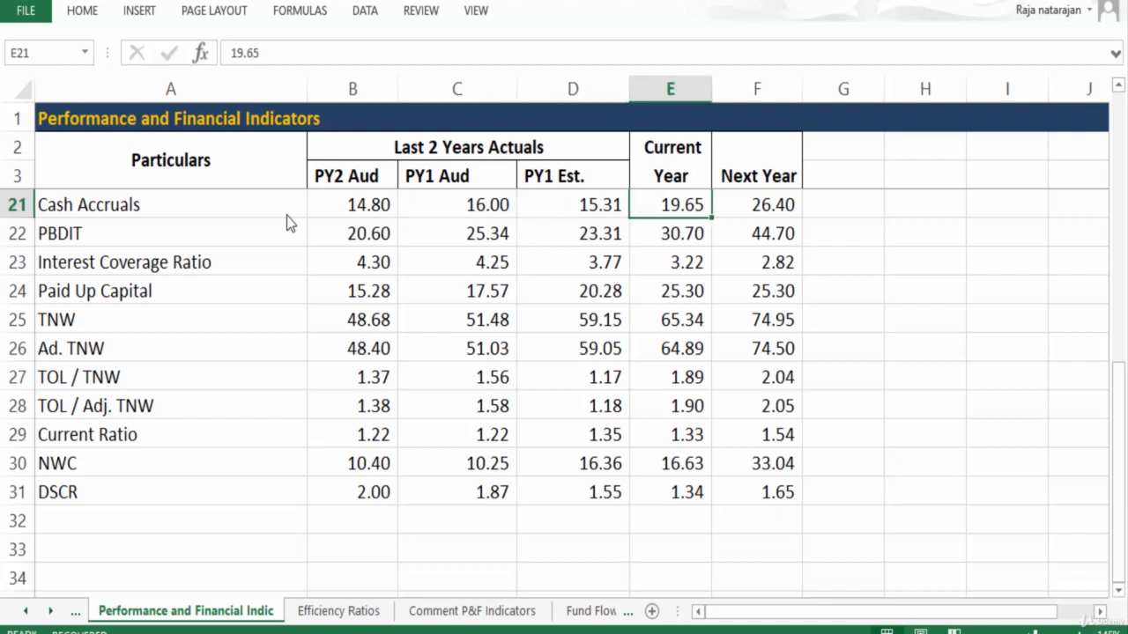
left_click(756, 204)
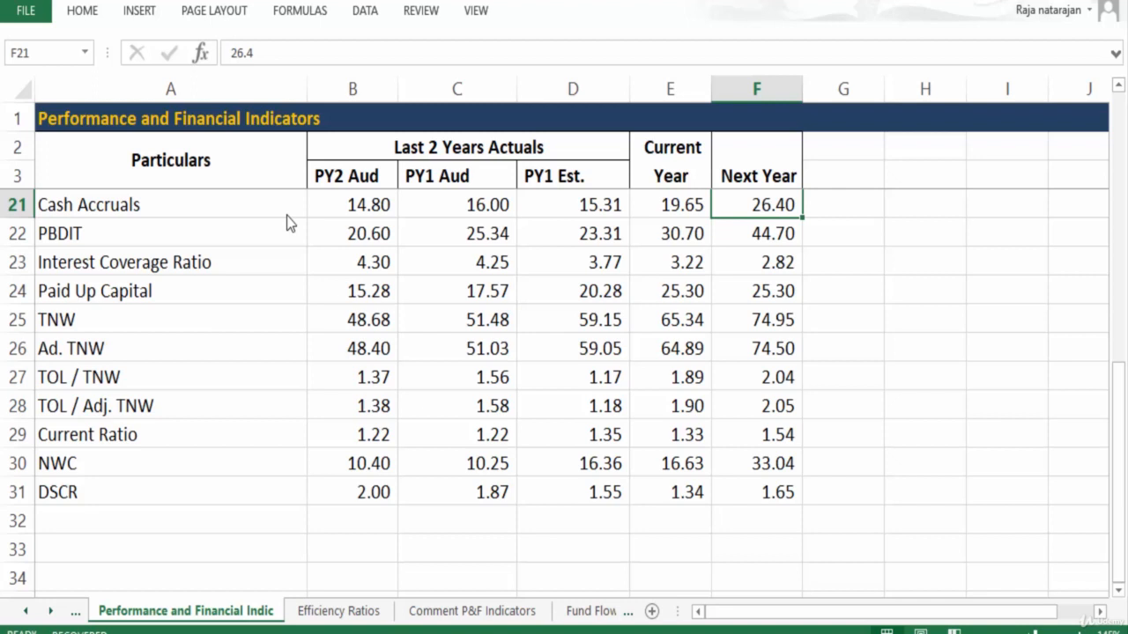
Insert a blank row 22 above PBDIT and start the formula =B21 in B22.
left_click(16, 233)
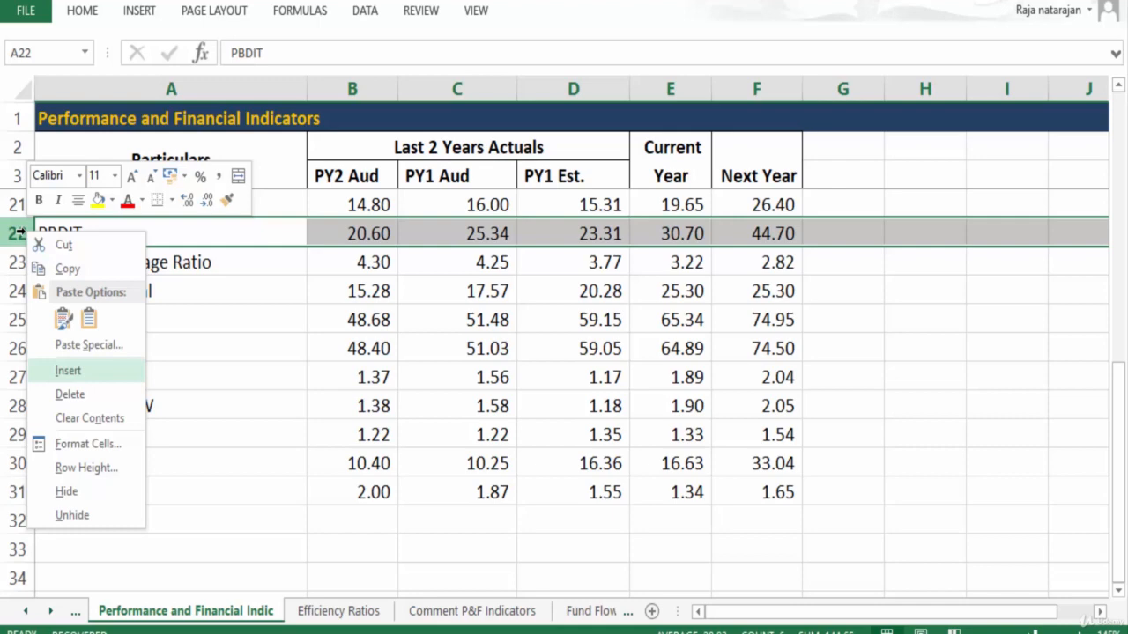
left_click(67, 370)
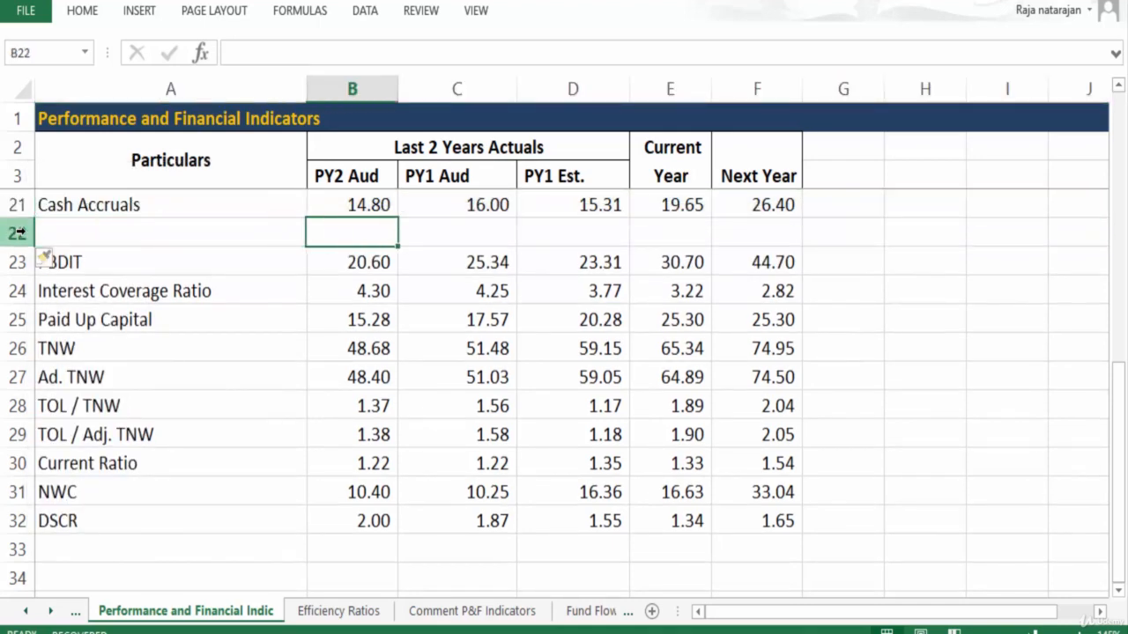
type("=B21/B5")
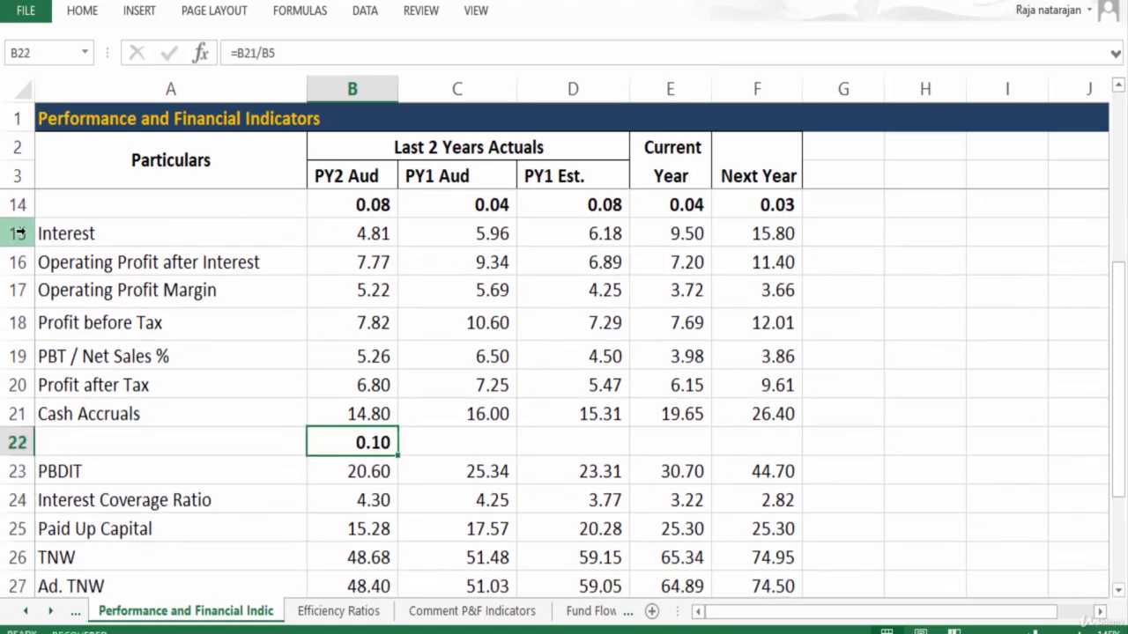
Fill the Cash Accruals ratio into C22, E22 and F22, then check the Next Year figure.
left_click(457, 442)
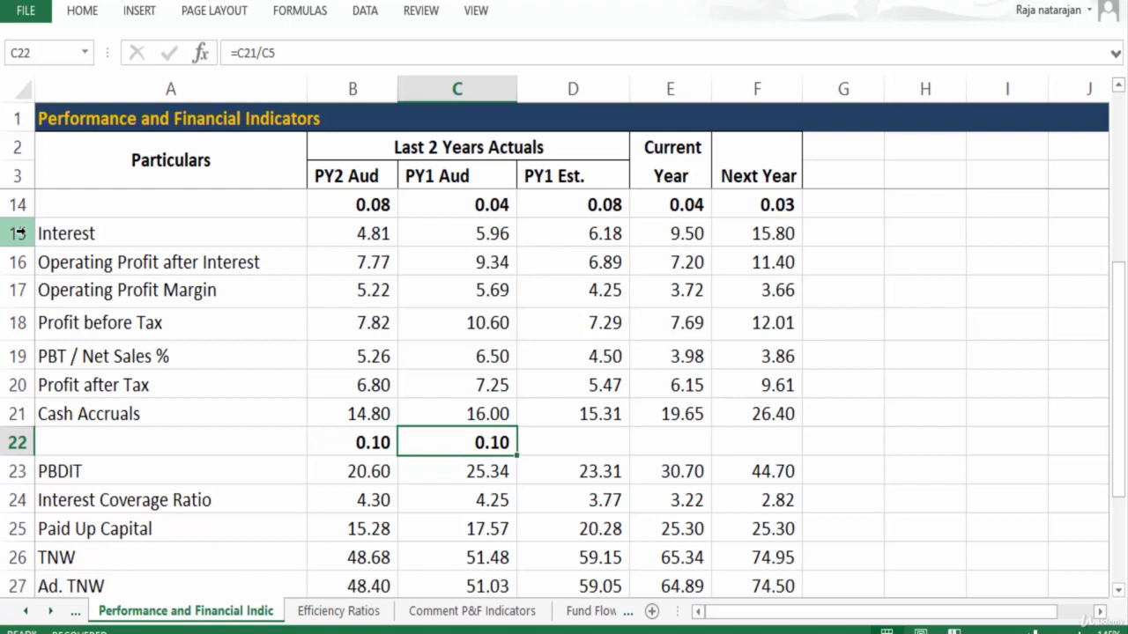
left_click(669, 442)
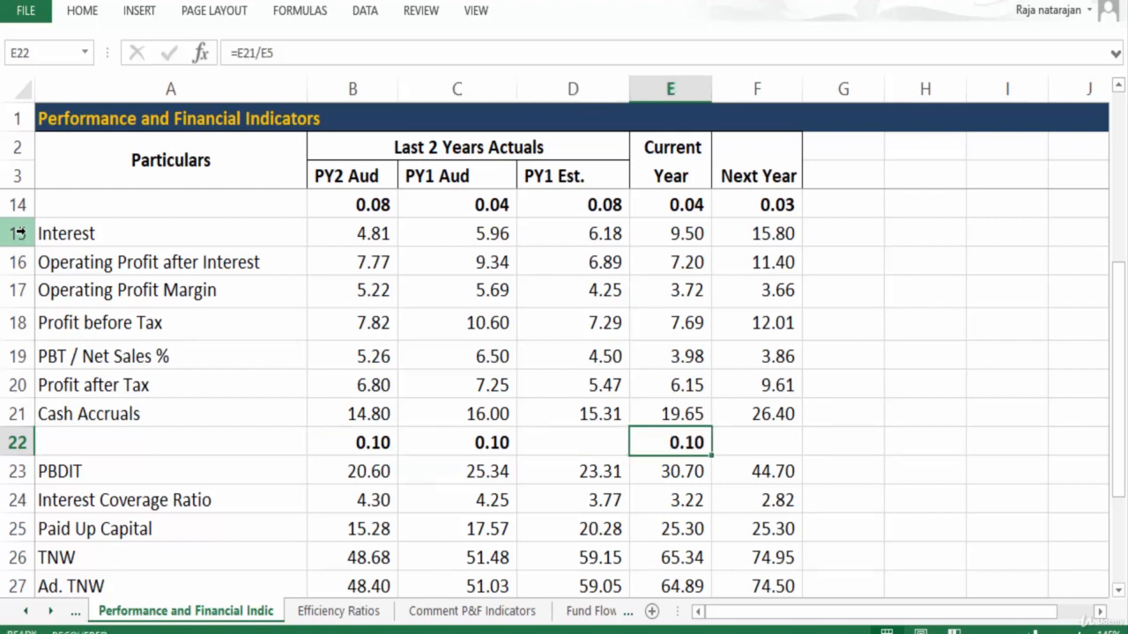
left_click(757, 442)
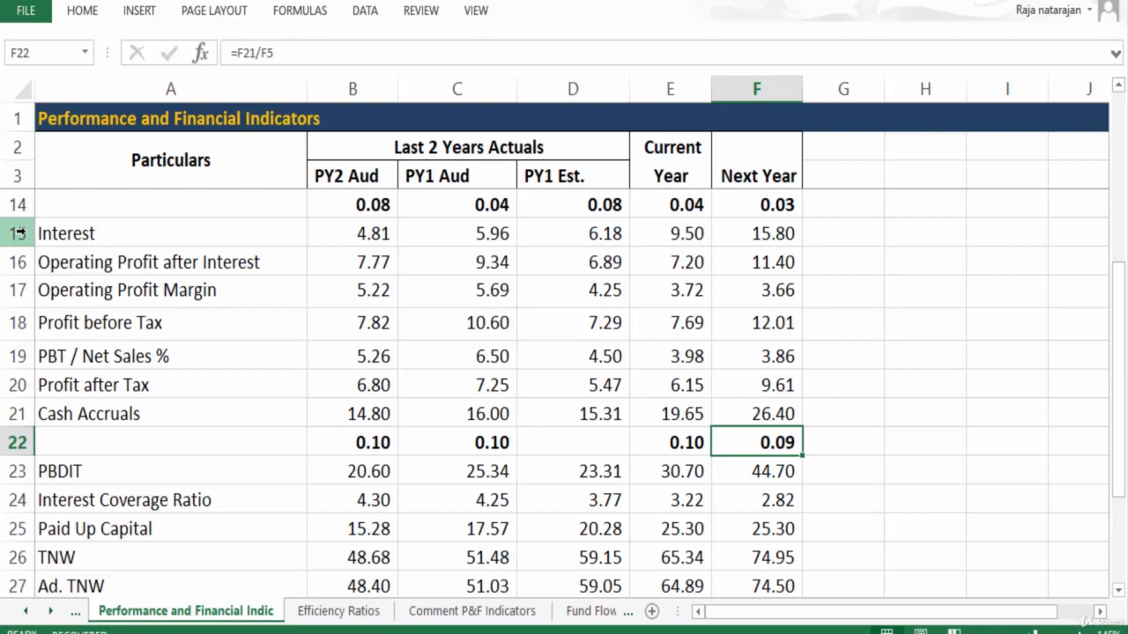
left_click(670, 413)
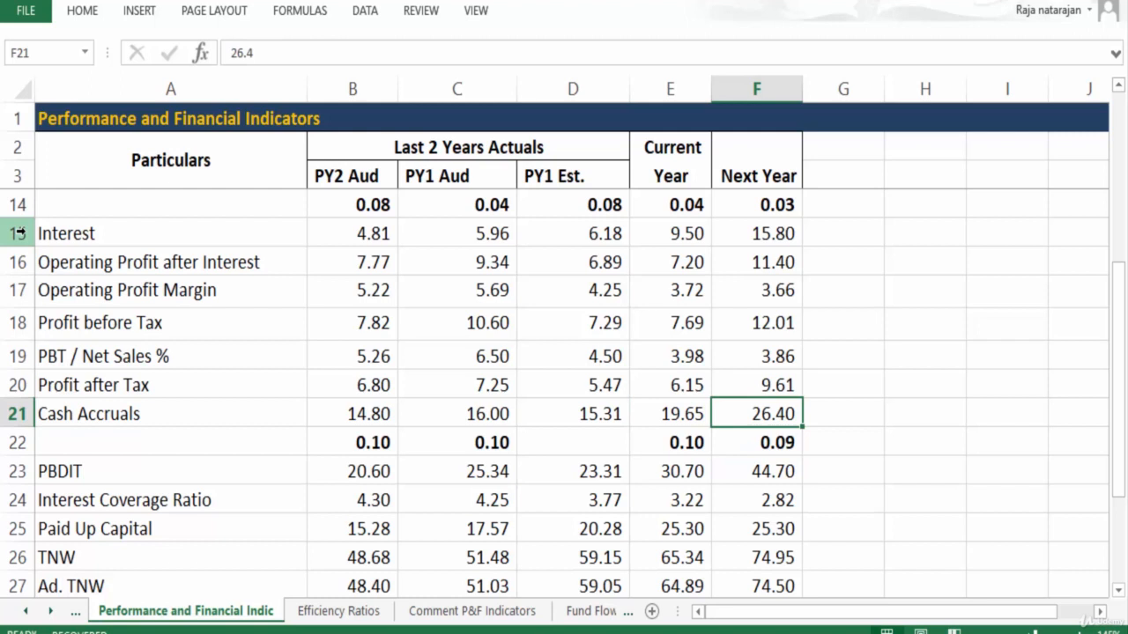
left_click(756, 443)
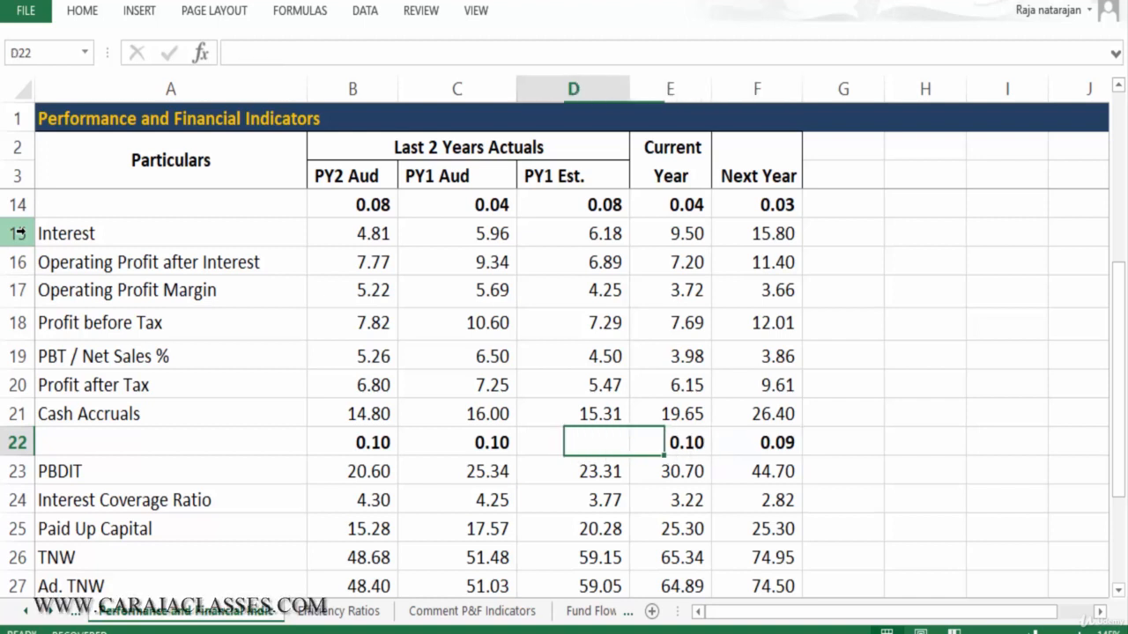
left_click(170, 441)
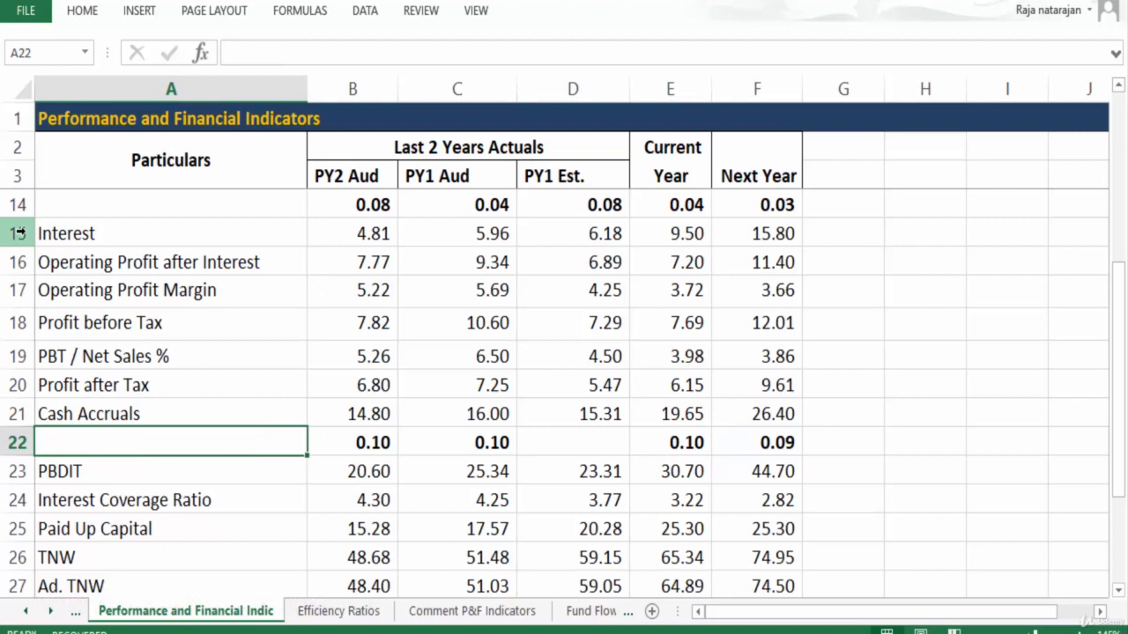